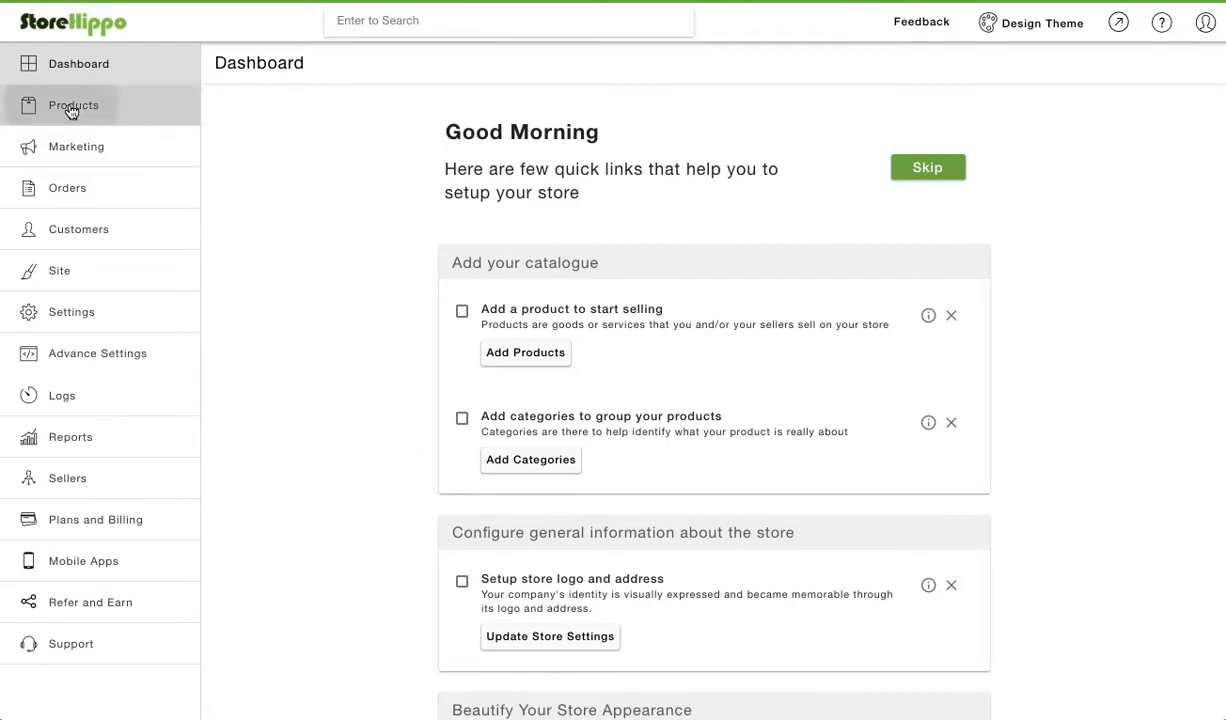
Start a new product from the Products section of the admin panel.
click(73, 105)
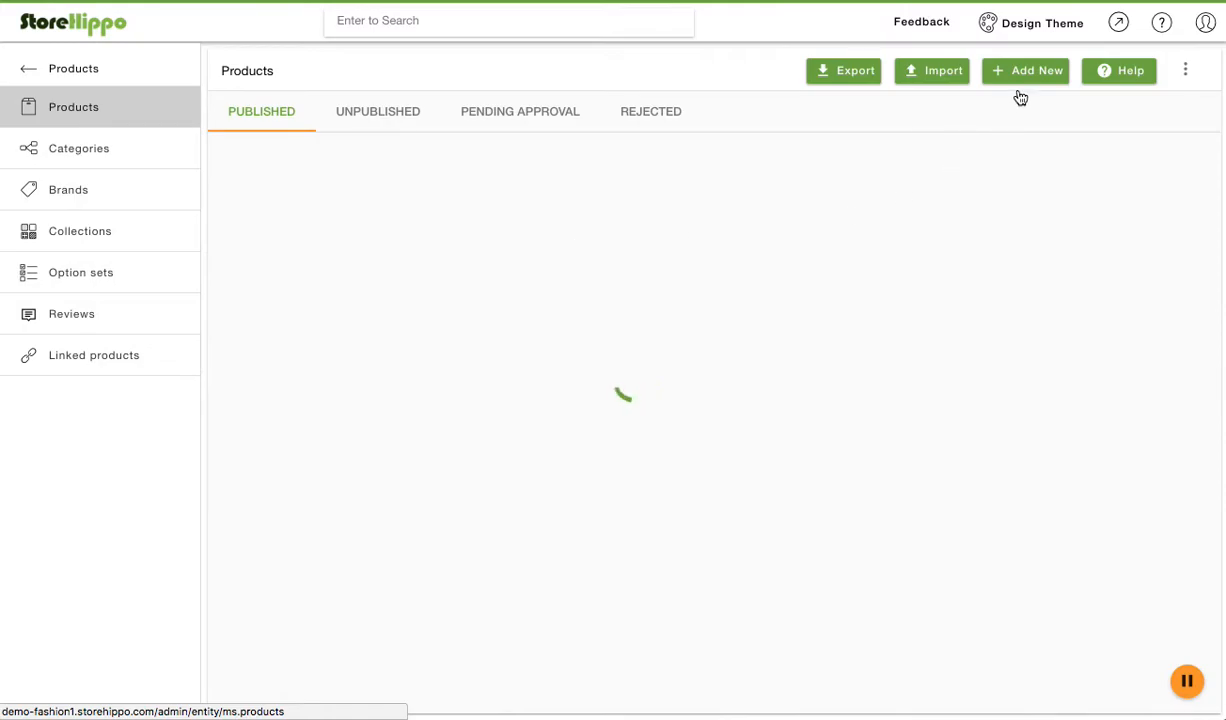
click(1026, 70)
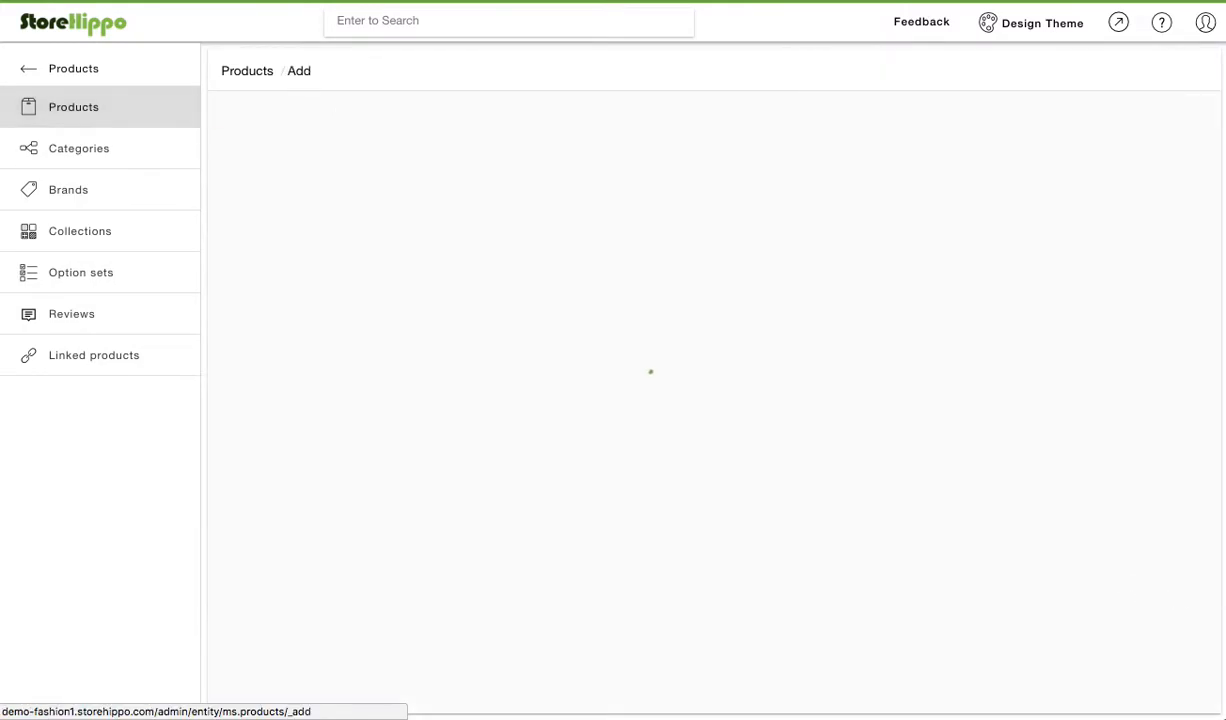
mouse_move(609, 161)
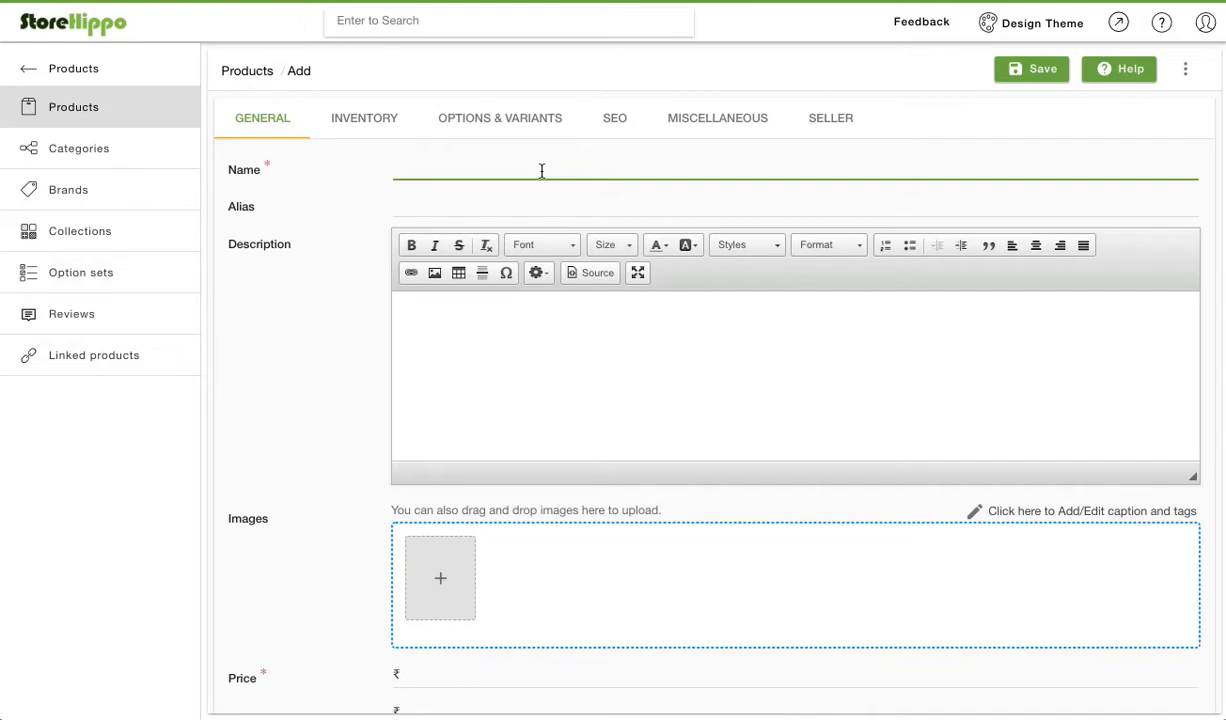
Enter 'Women Regular Fit Checked Casual Shirt' as the product name, auto-filling the alias.
text(Women' Shirt)
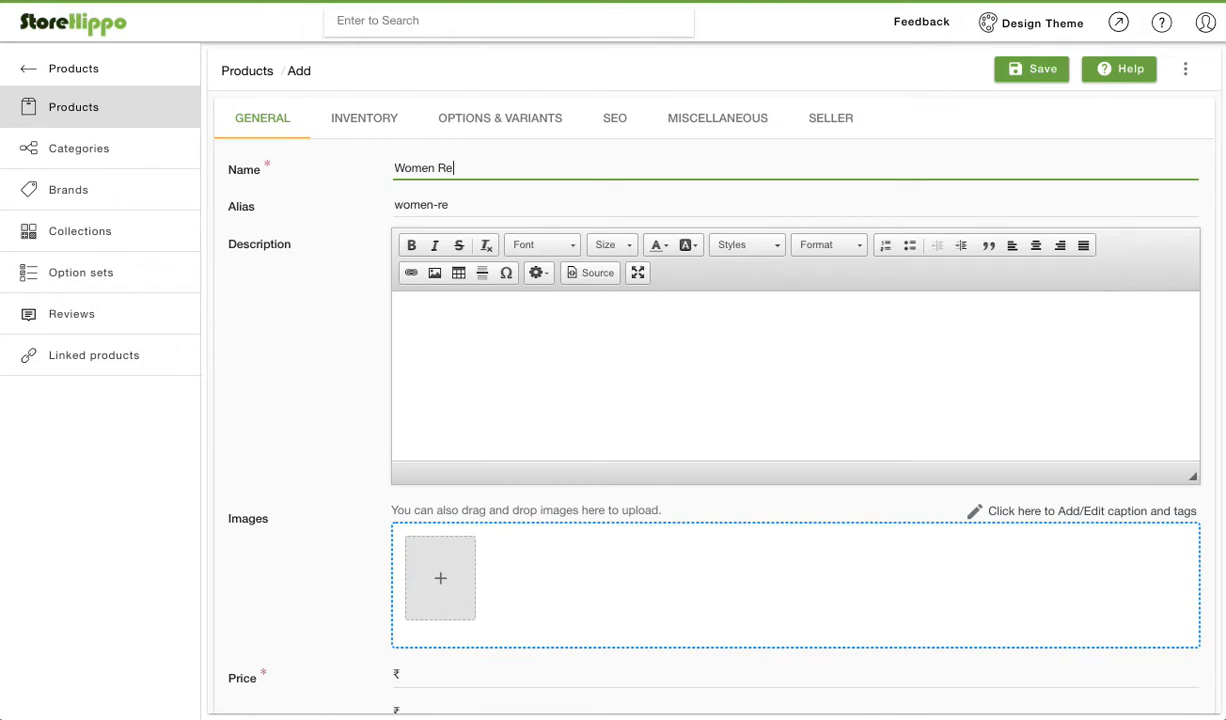
text(gular Fit Checked C)
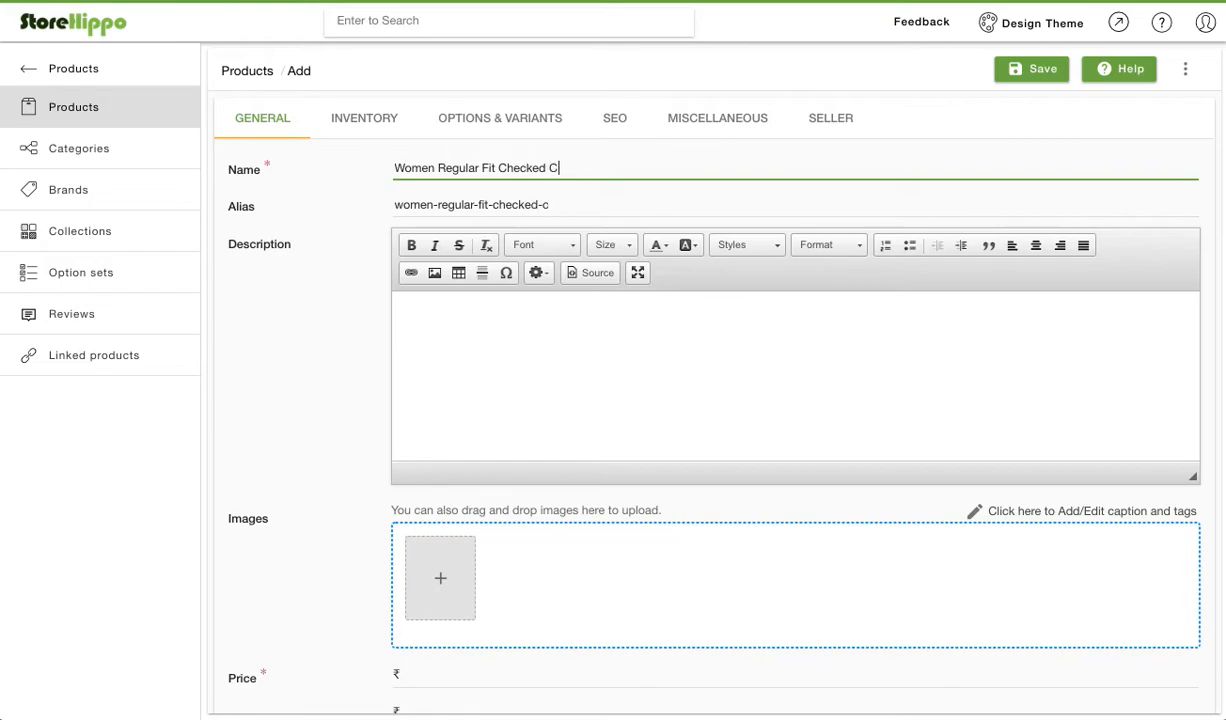
text(asual Sh)
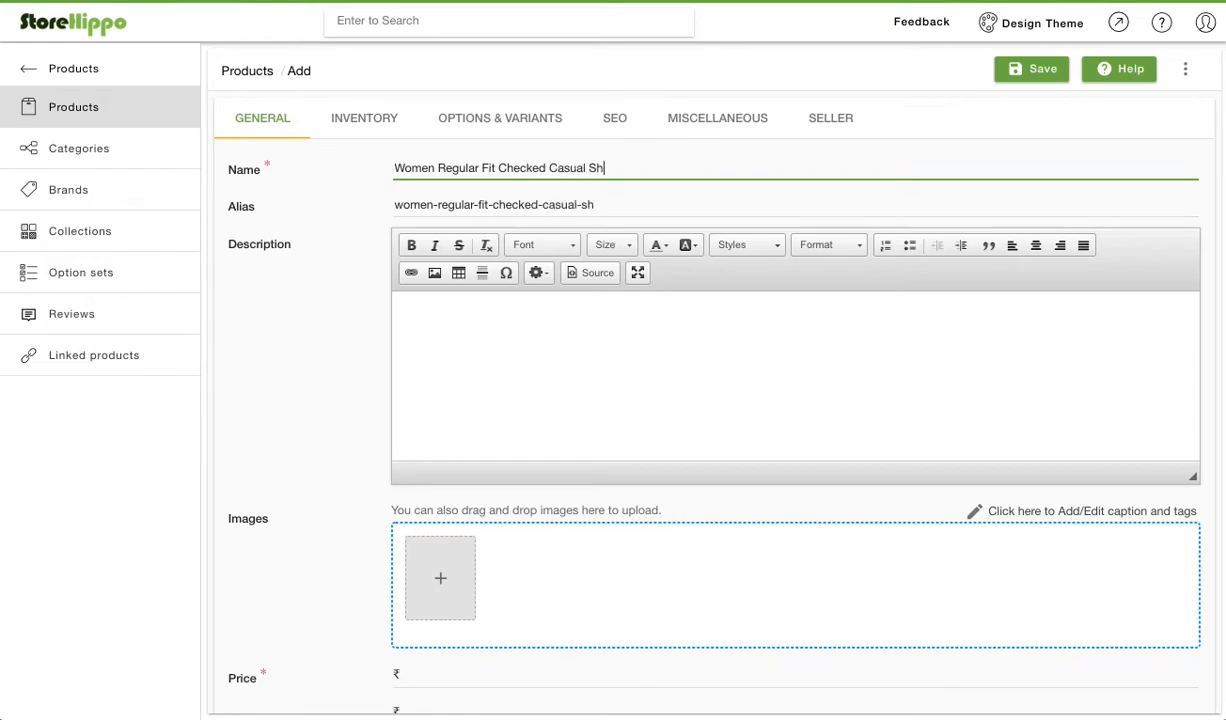
text(irt)
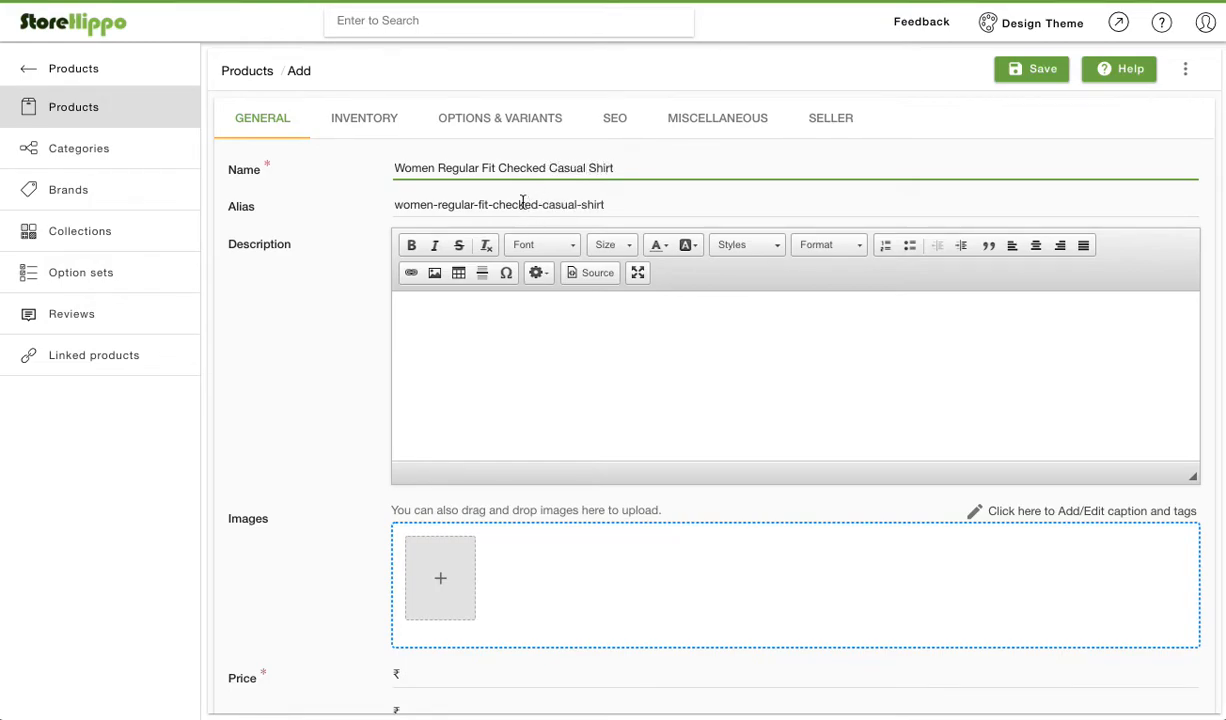
triple_click(499, 204)
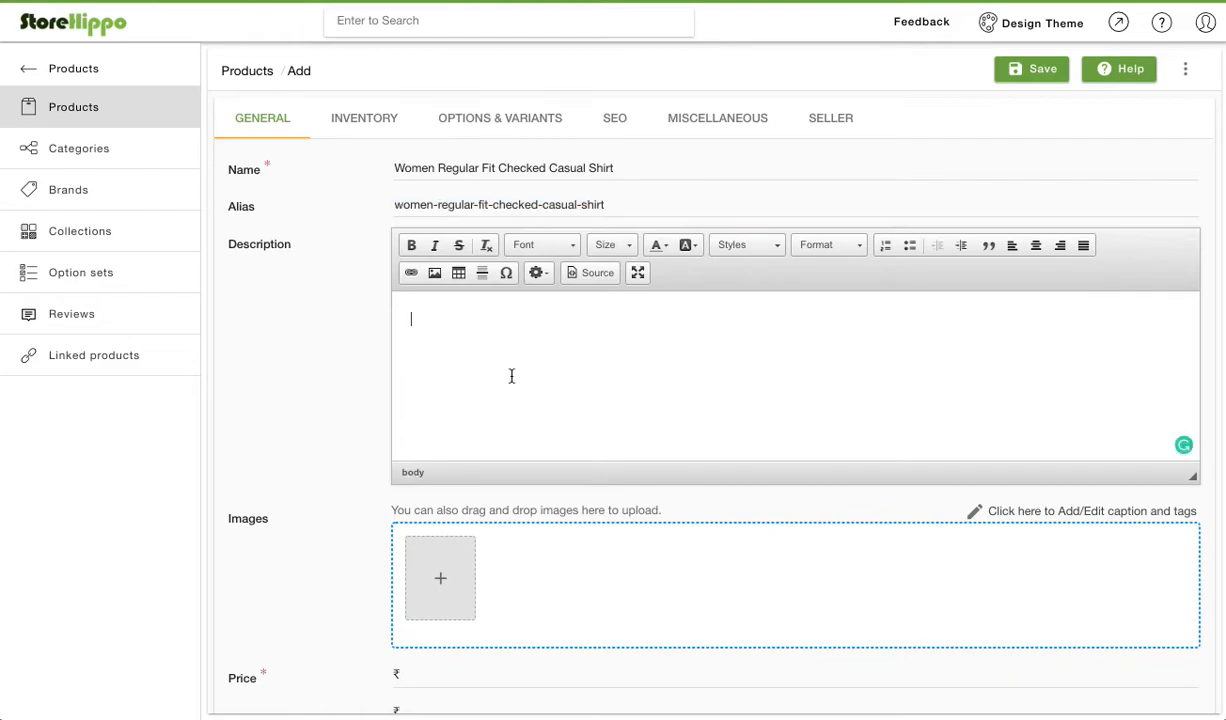
Write the description 'Casual shirt for women / checked pattern / cotton fabric'.
text(C)
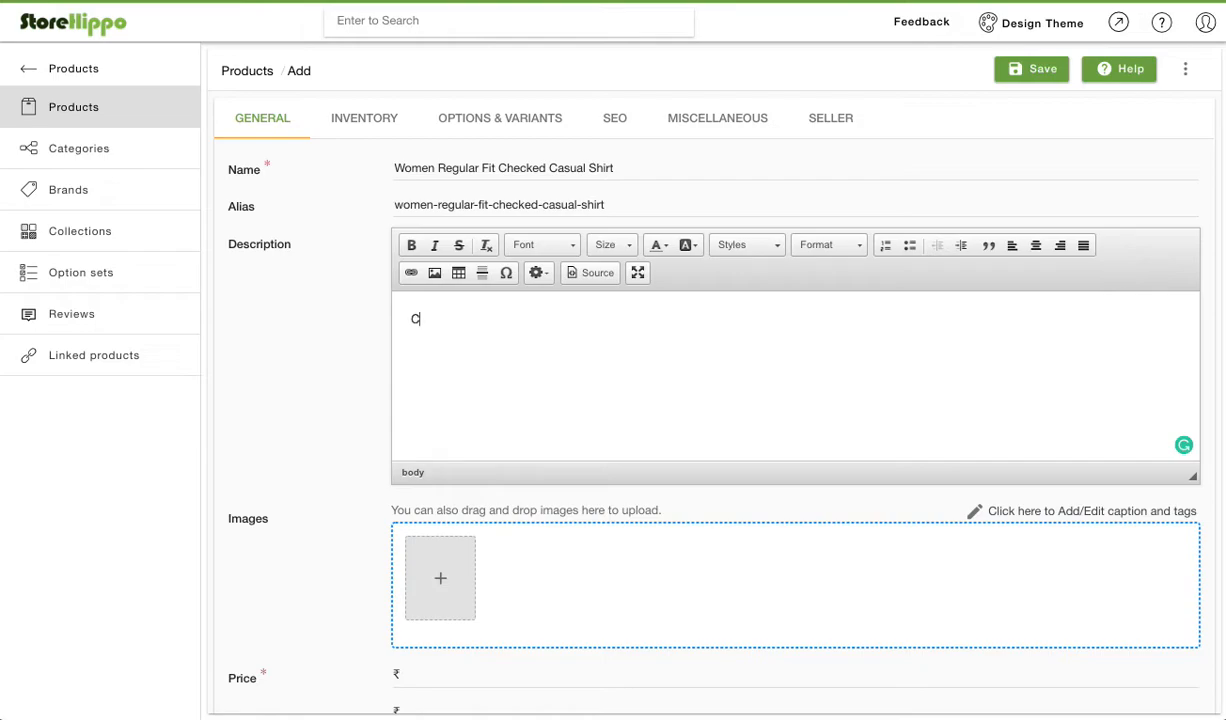
text(asu)
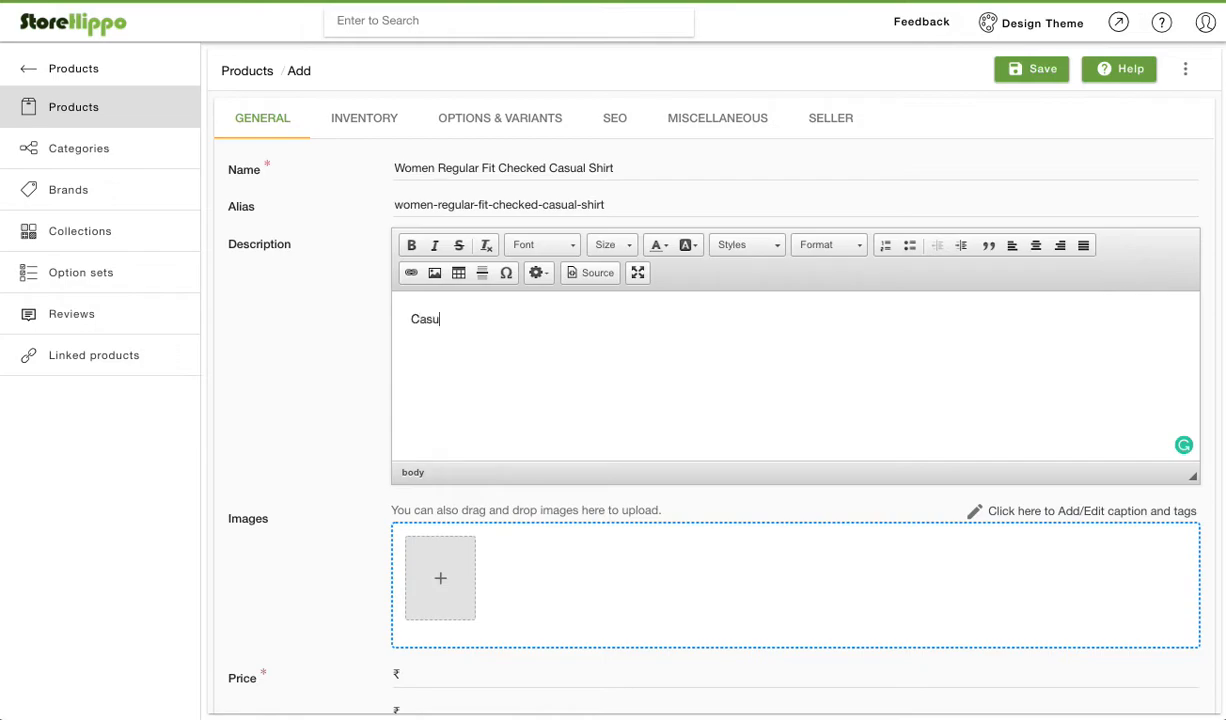
text(al)
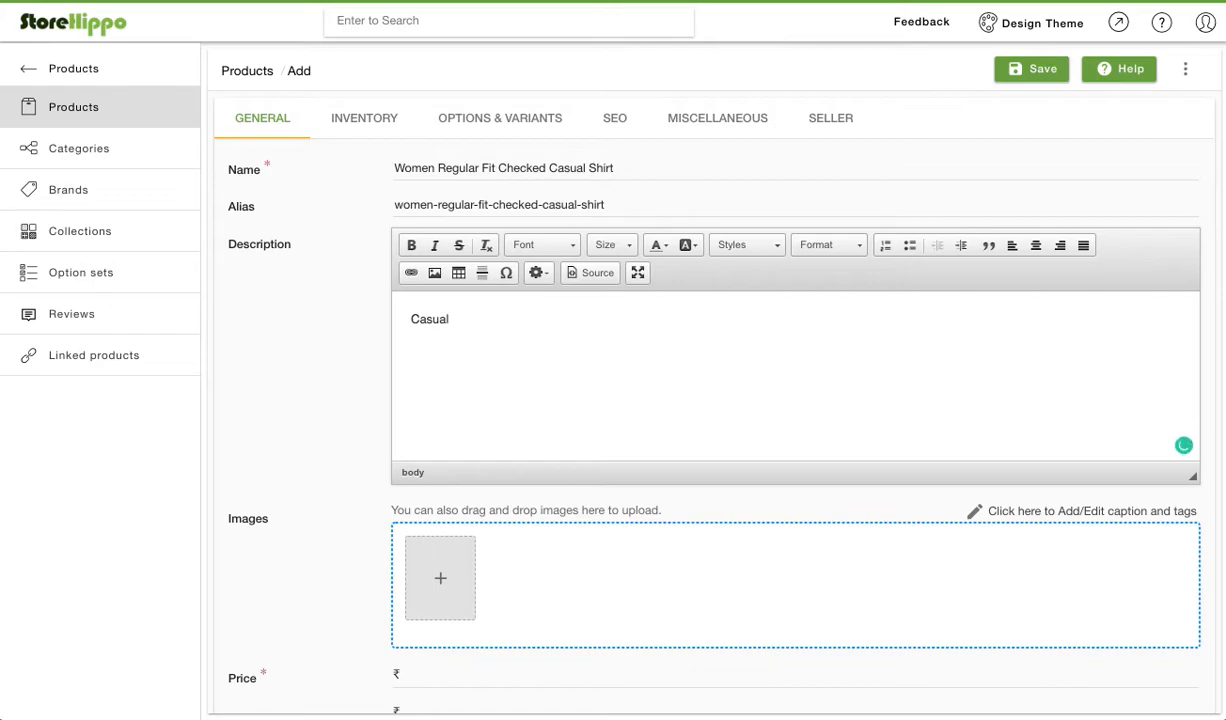
text(shirt for v)
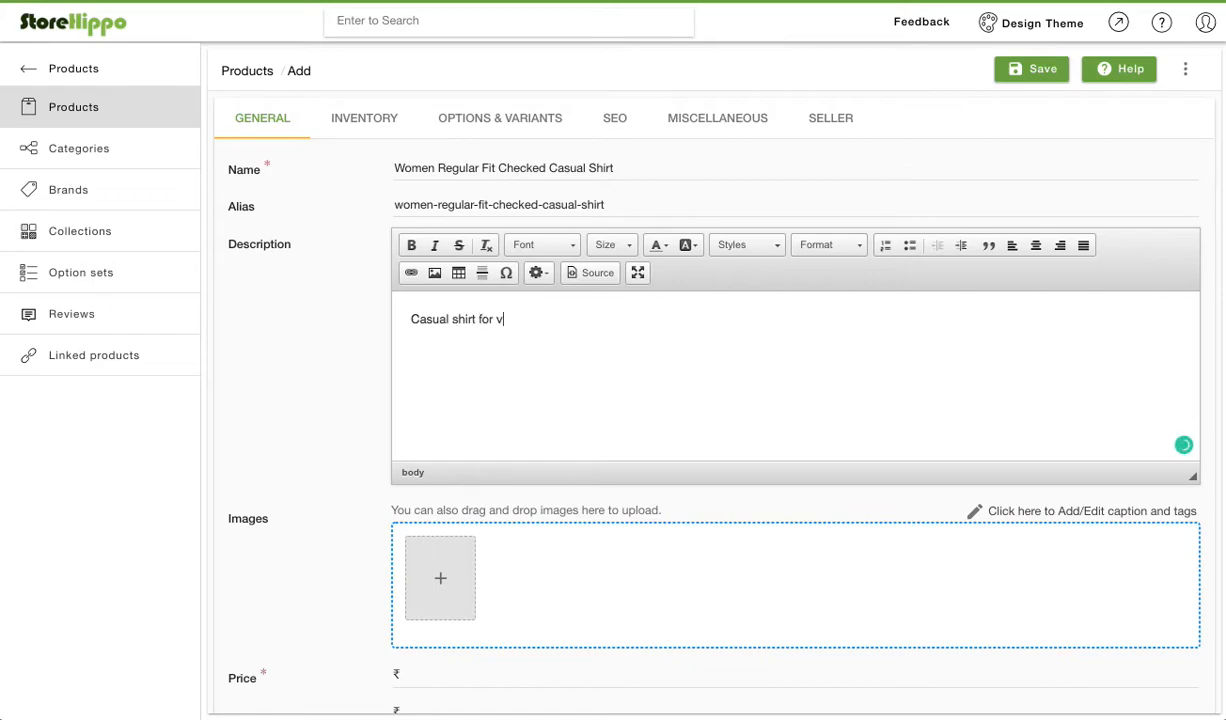
text(omen)
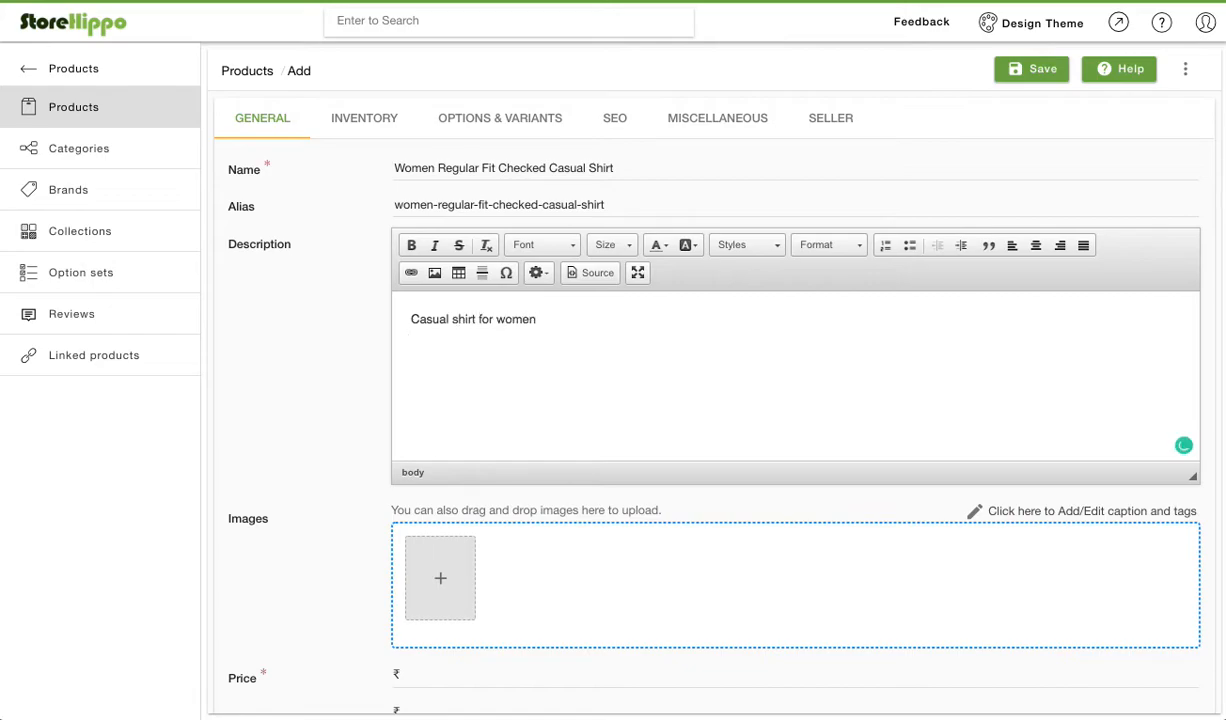
text(checked pattern)
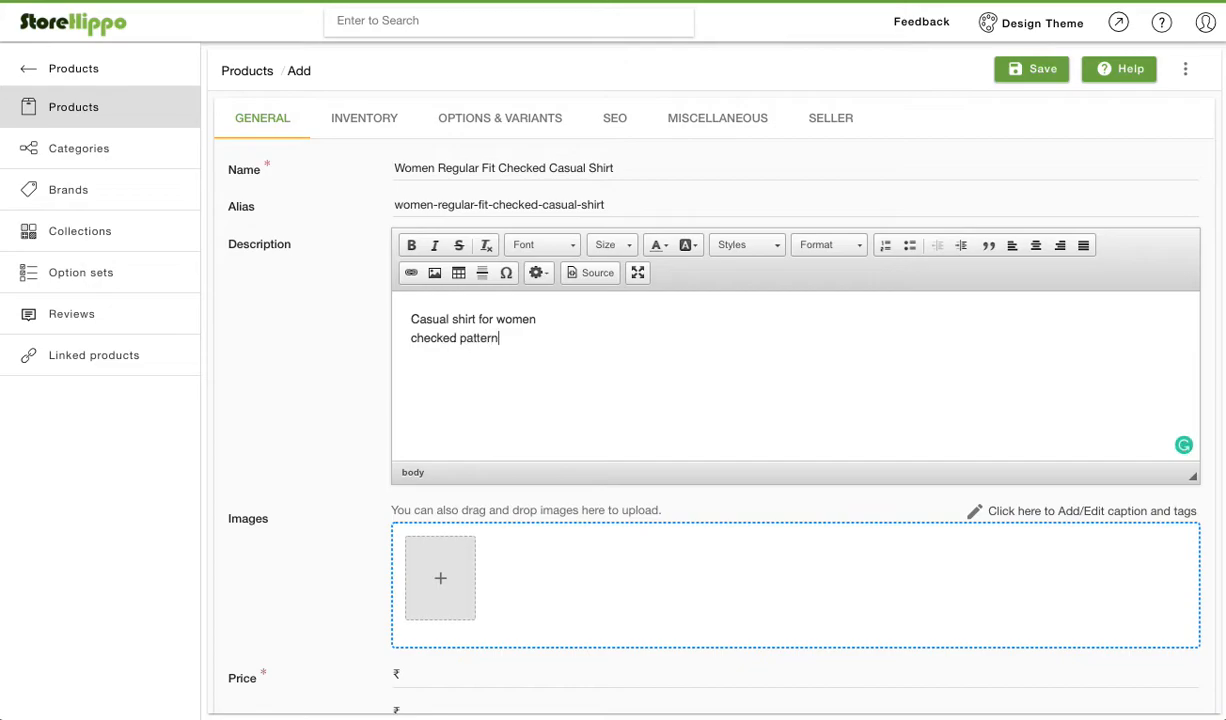
text(cotton fav)
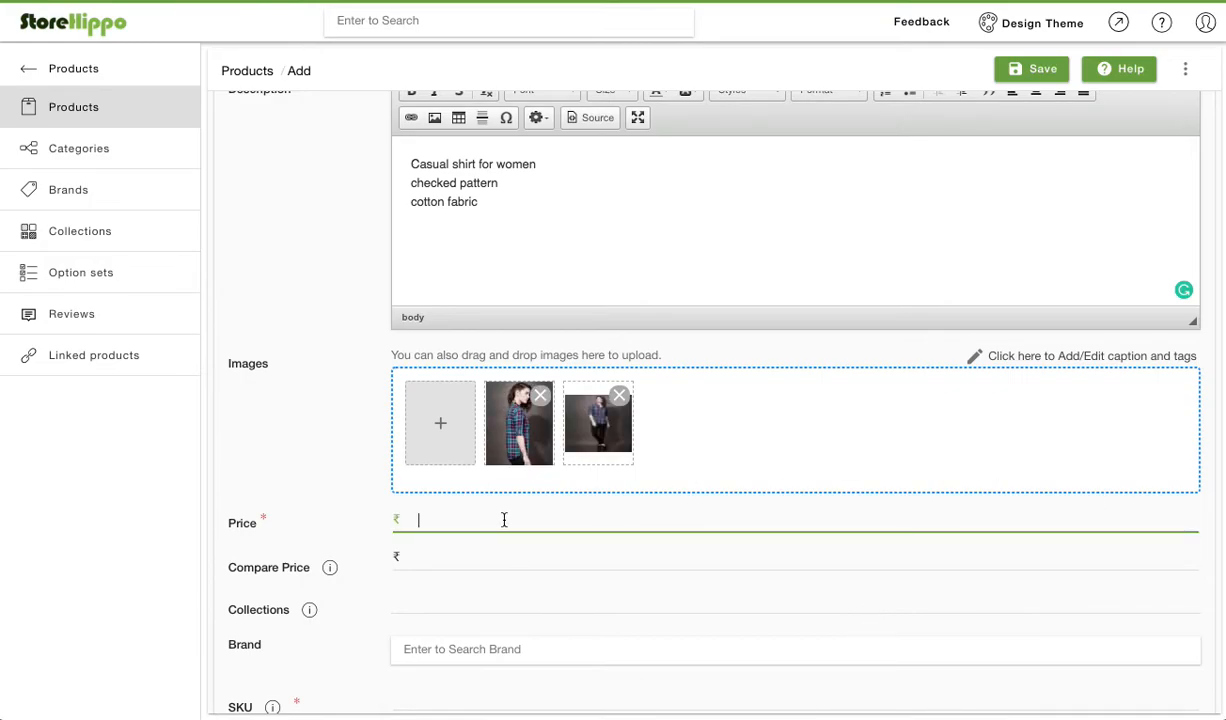
Enter a price of 800 and a compare price of 1200.
text(800)
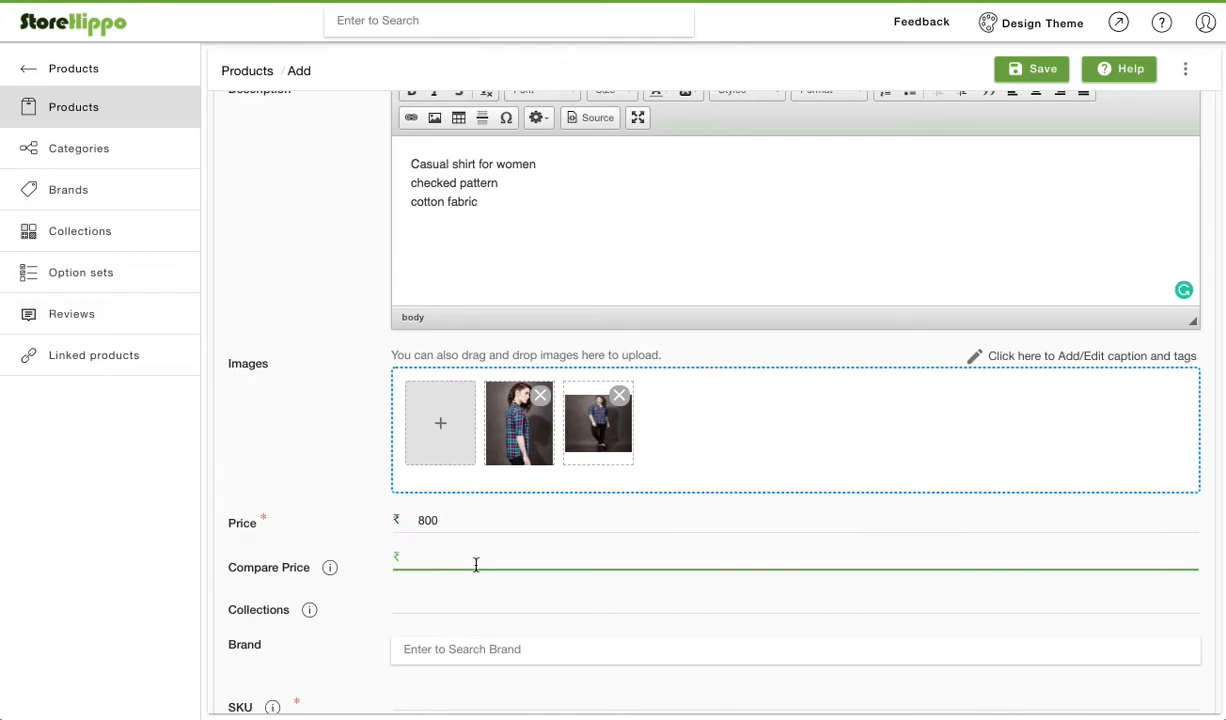
text(1)
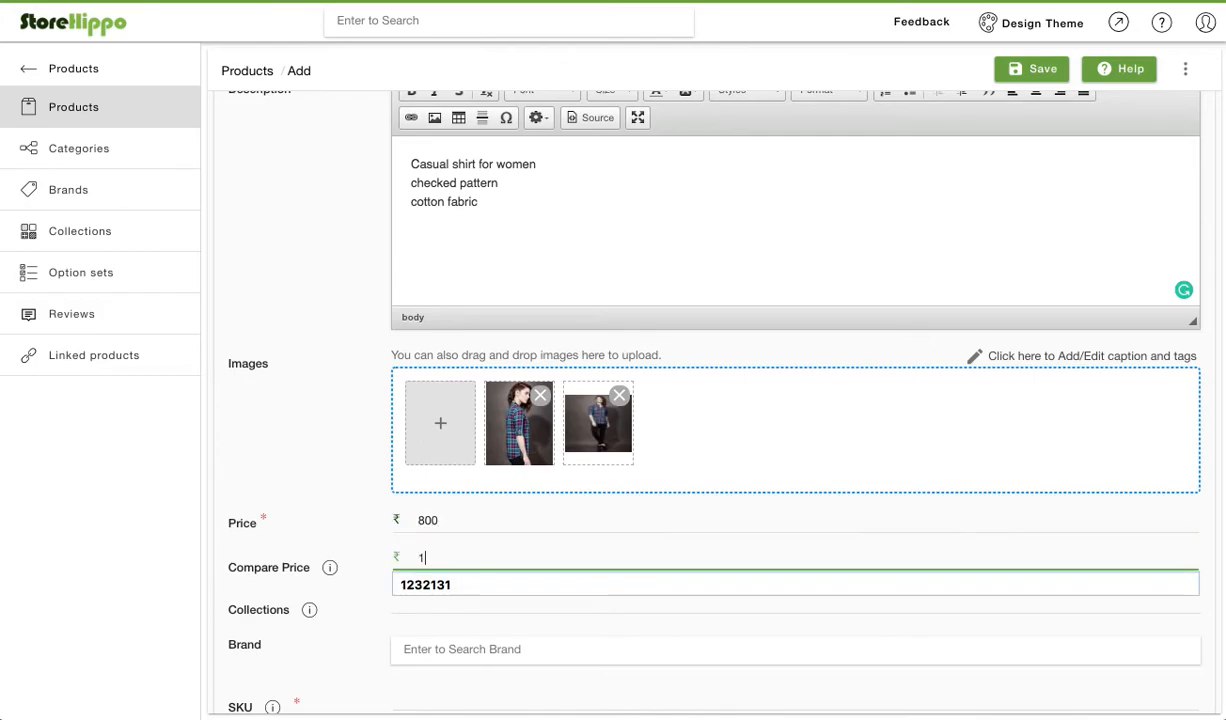
text(200)
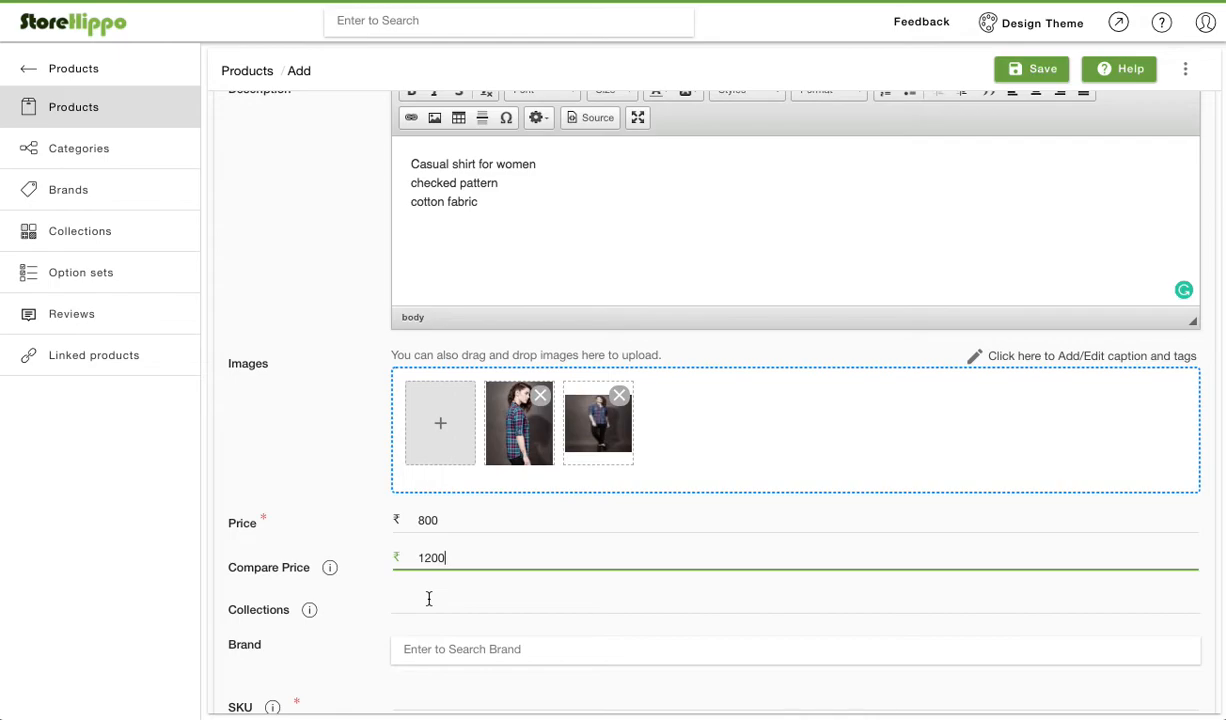
Fill in SKU FASHION-123 further down the product form.
scroll(down, 3)
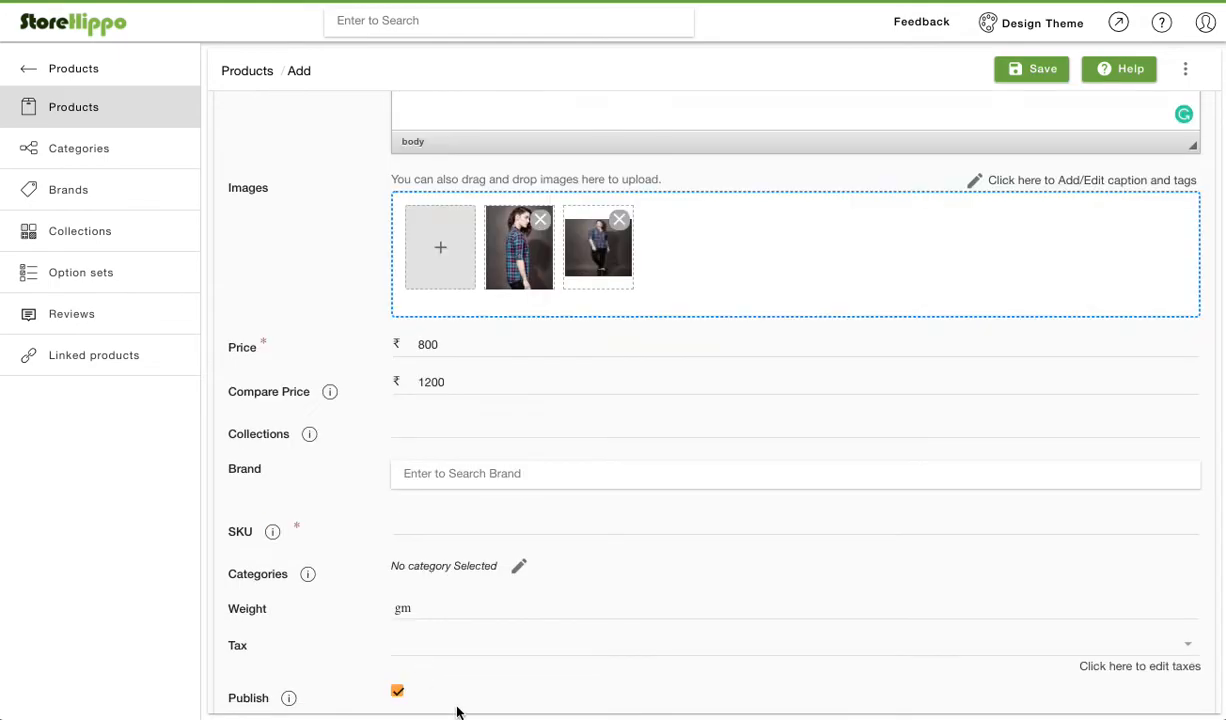
click(443, 521)
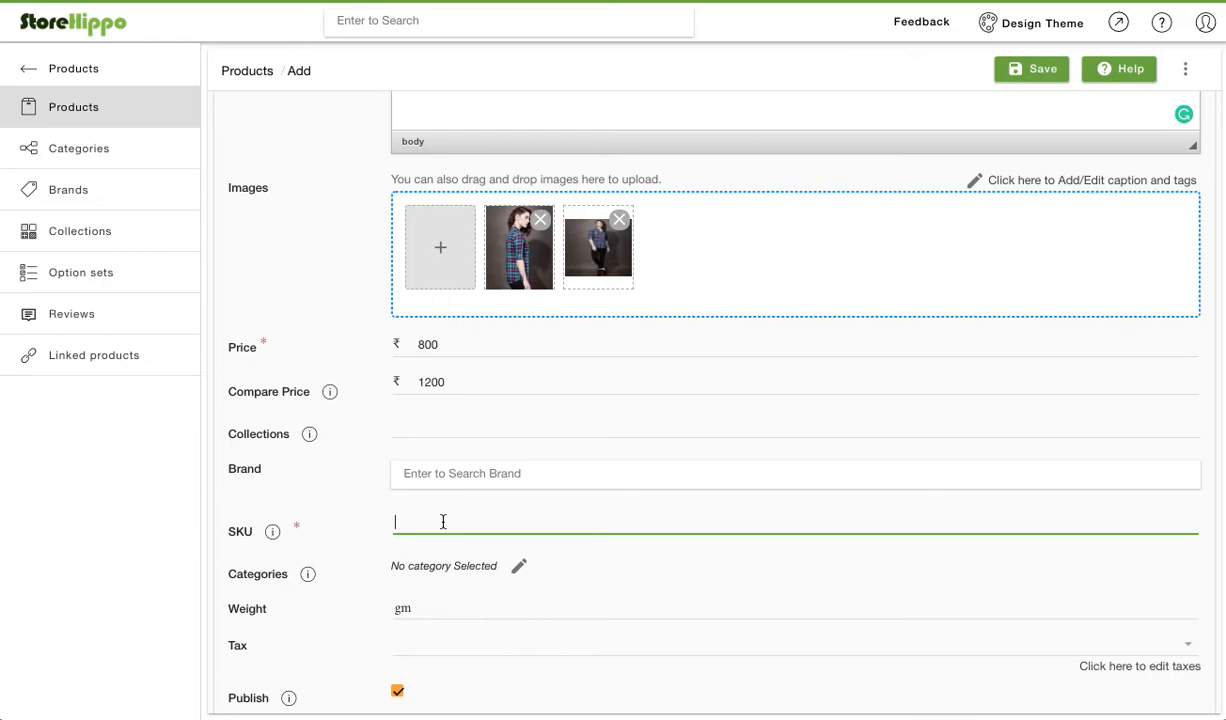
text(FASHION-123)
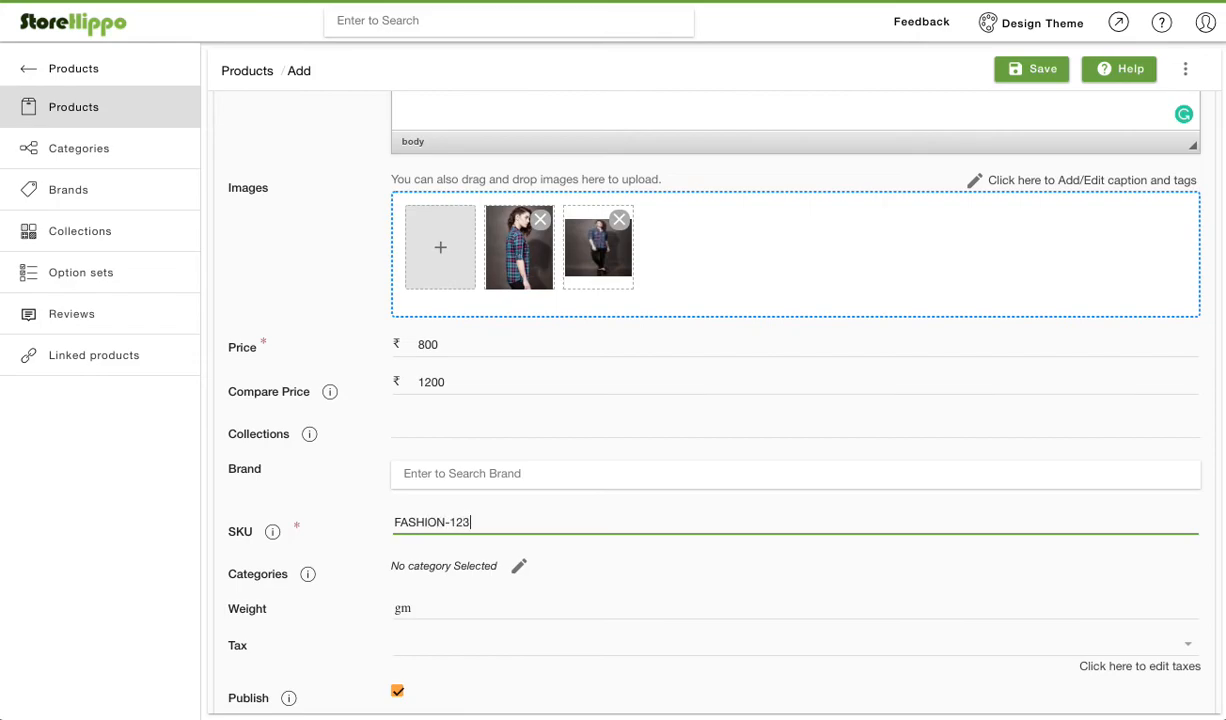
scroll(down, 3)
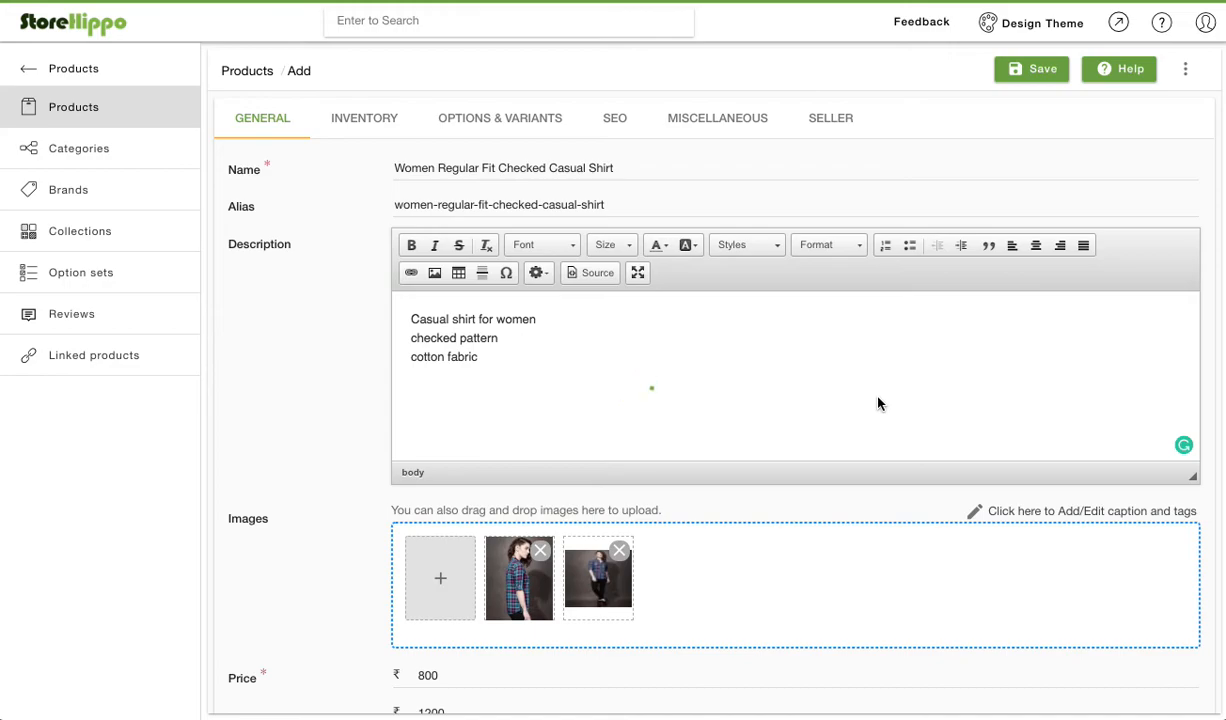
Save the shirt product and view it on the storefront via Actions > View Product.
click(1030, 68)
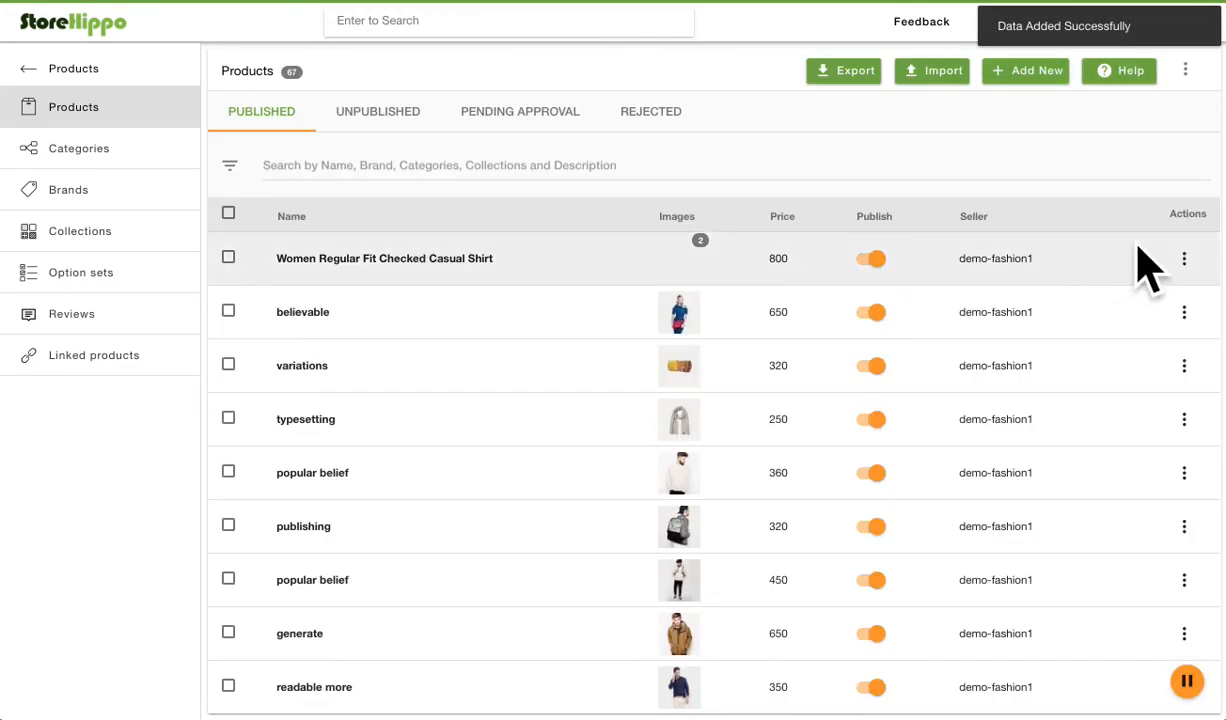
click(1185, 258)
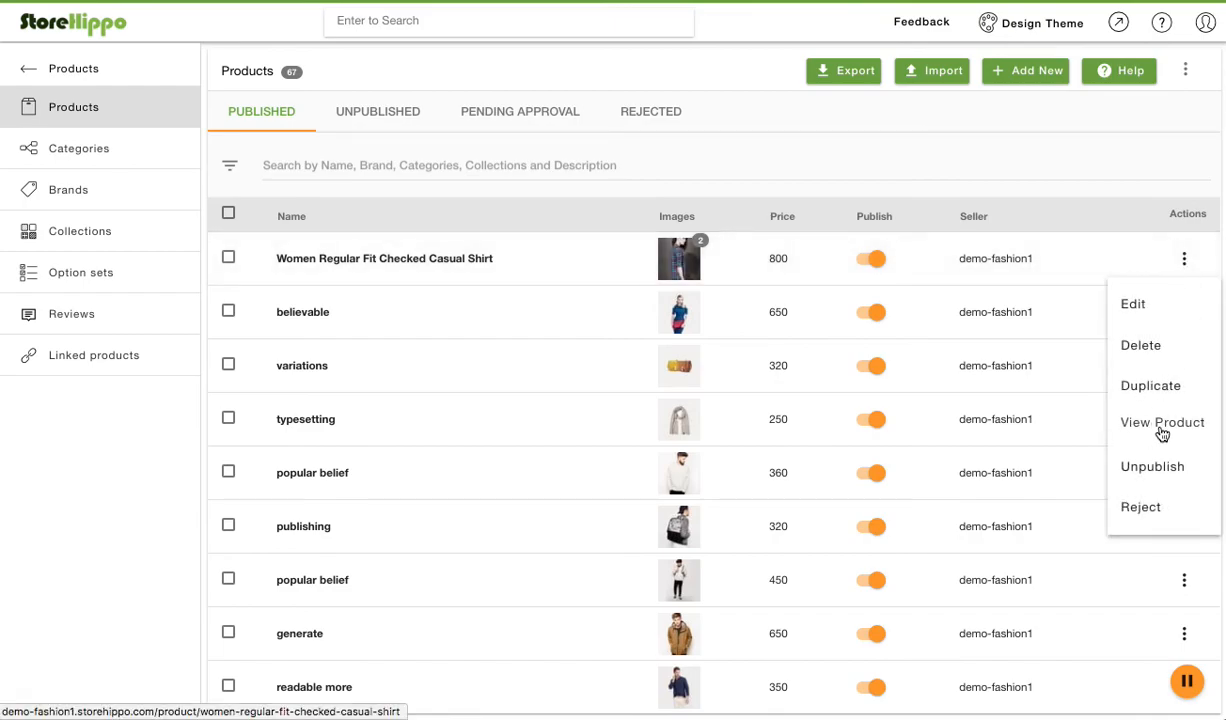
click(1161, 422)
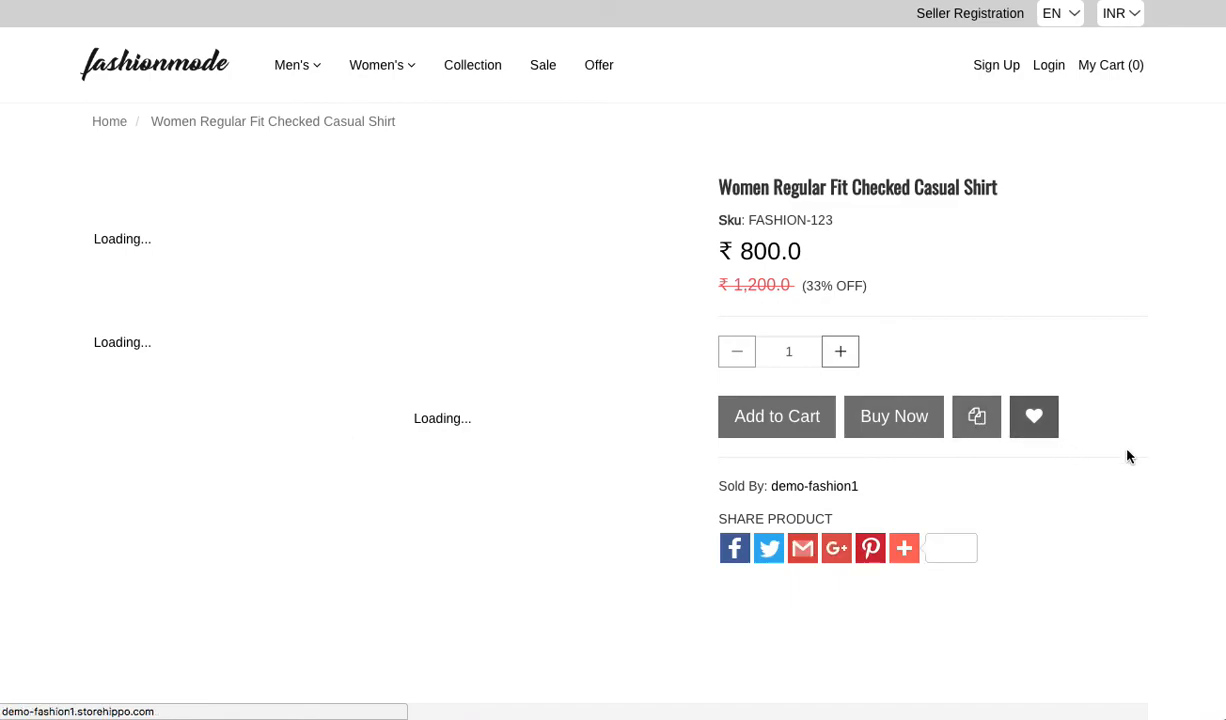